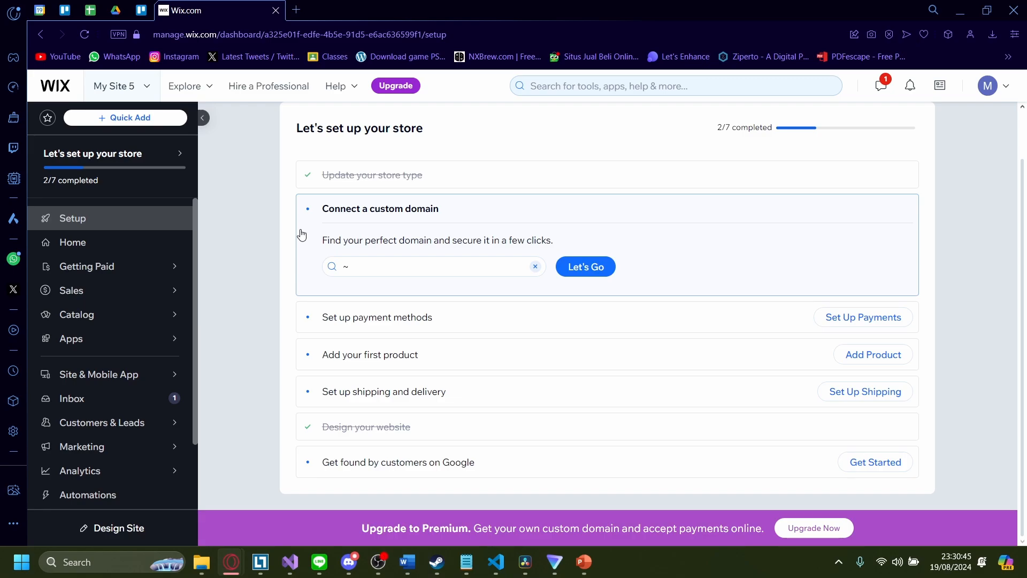
mouse_move(462, 452)
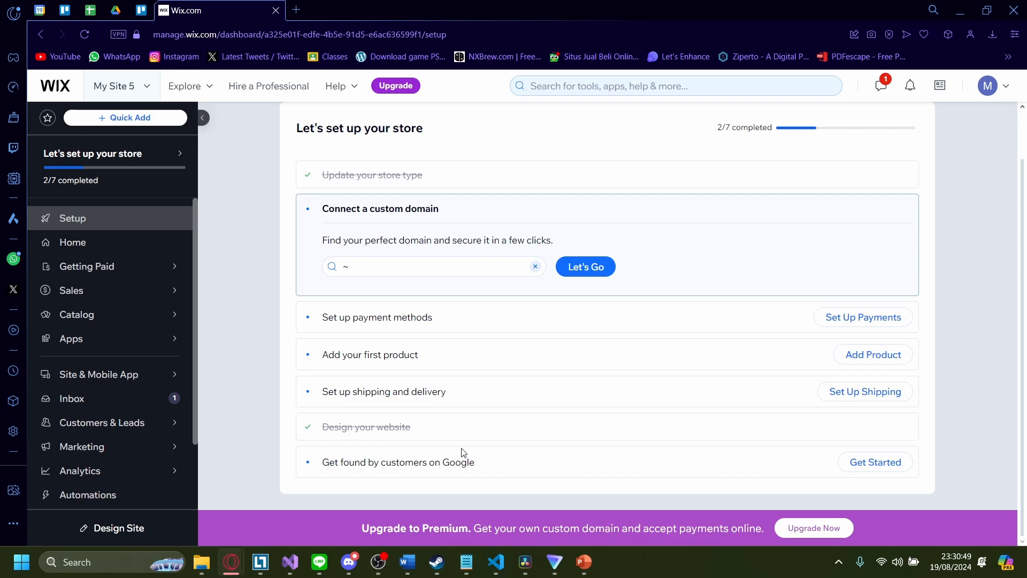
- Open PowerPoint's Save As dialog for the Madison presentation in the Documents folder
click(581, 567)
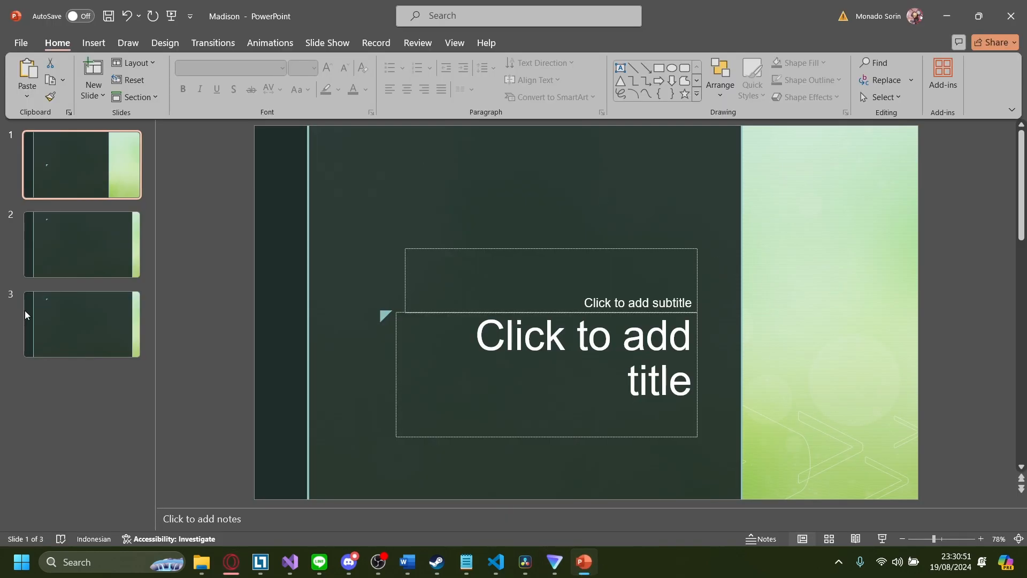
mouse_move(279, 355)
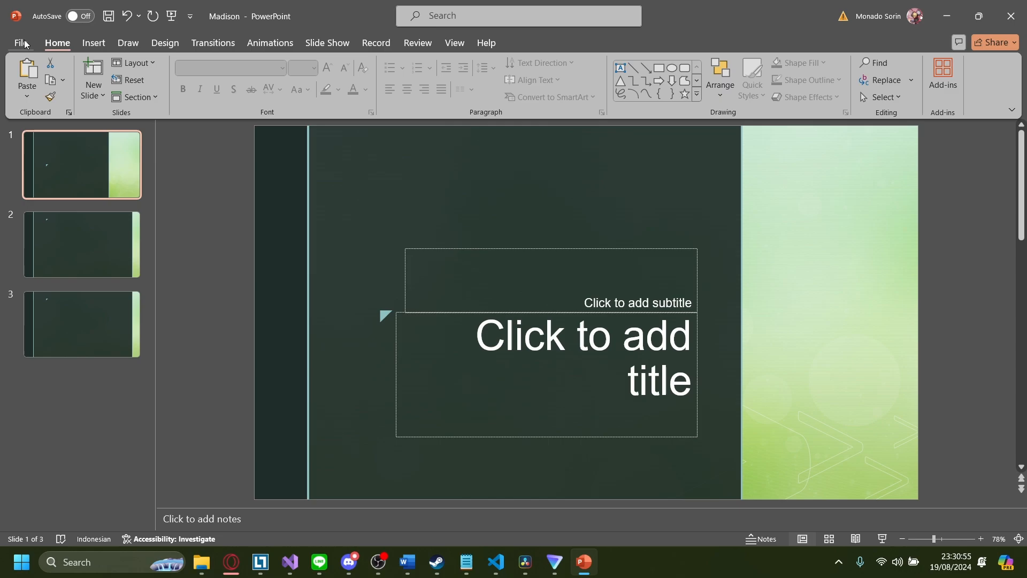
click(24, 43)
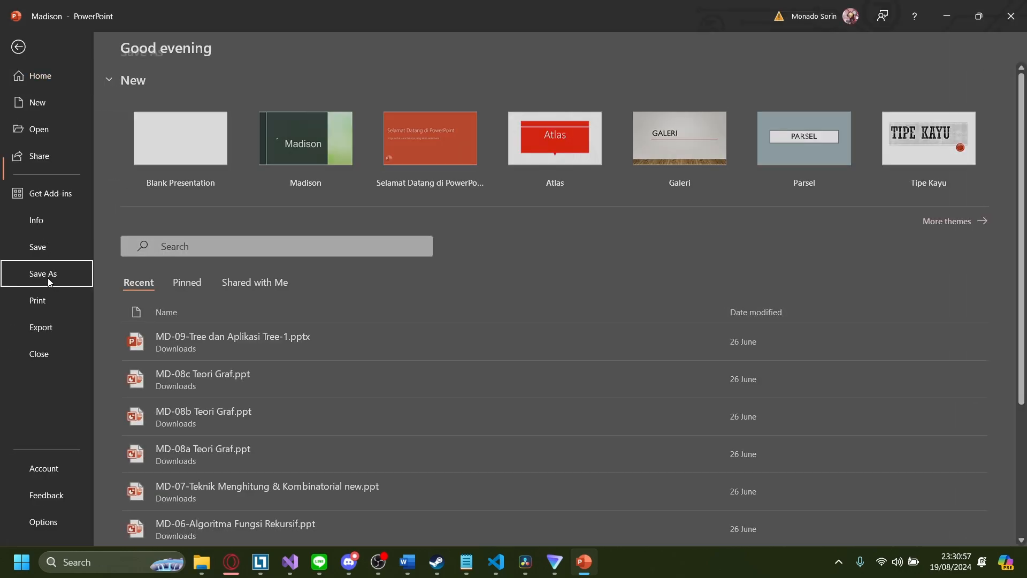
click(43, 274)
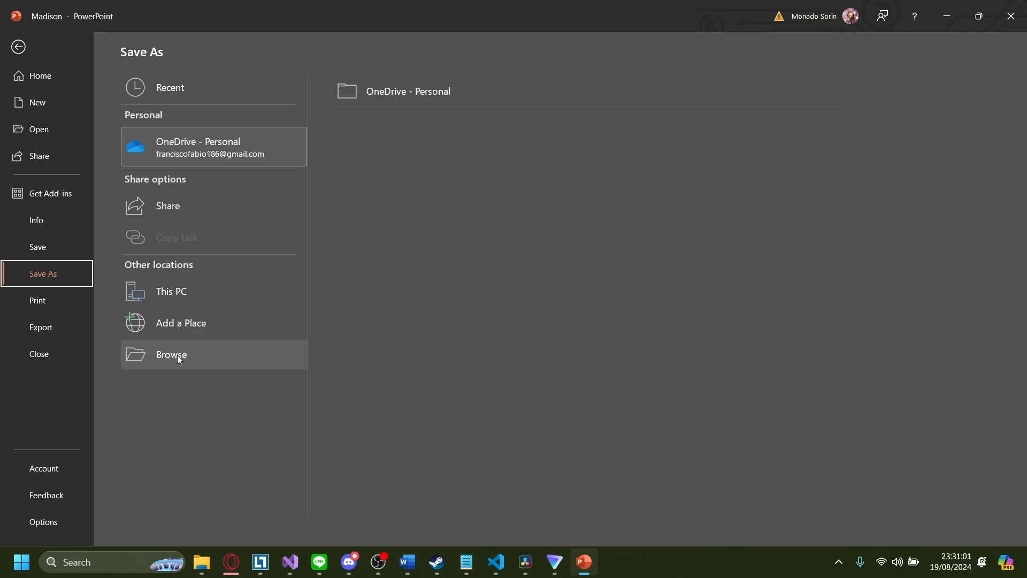
click(171, 354)
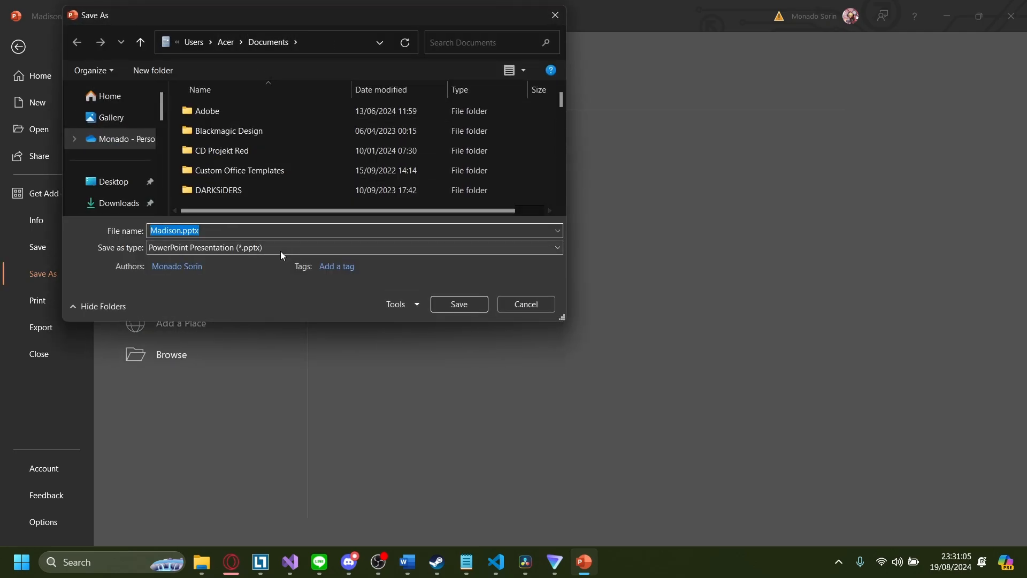
- Export all three Madison slides as PNG images into a Madison folder
click(353, 248)
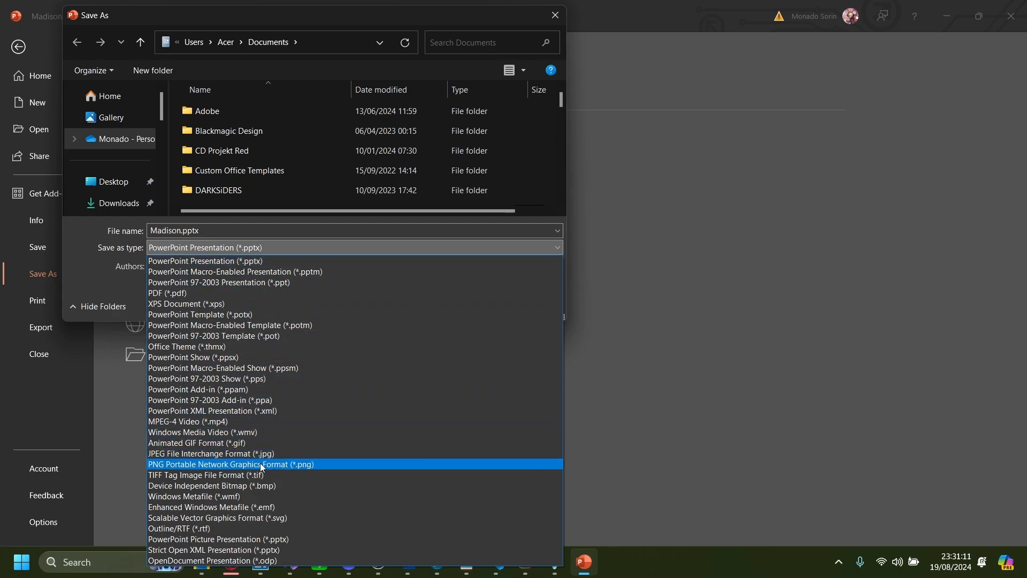
click(230, 464)
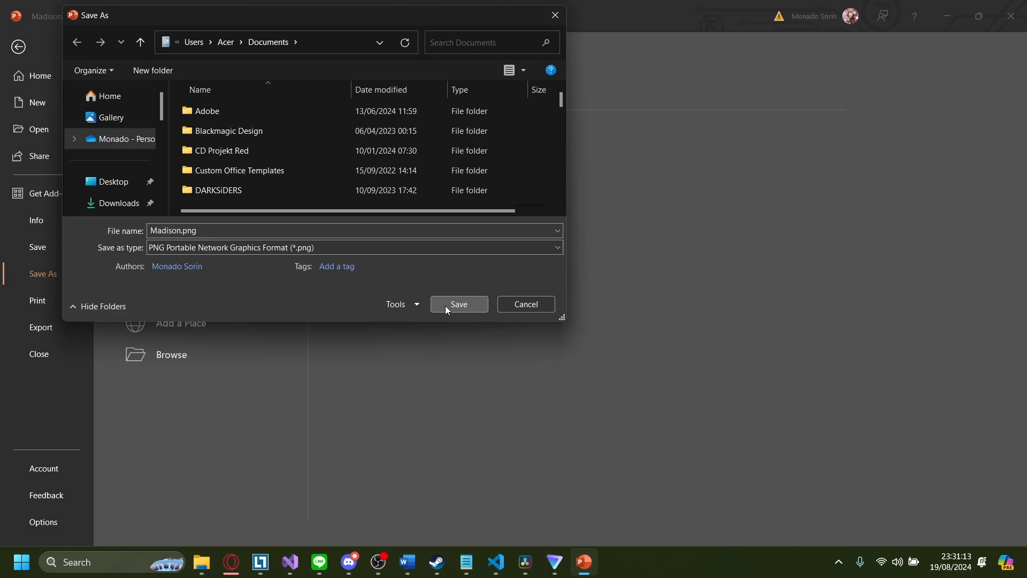
click(459, 304)
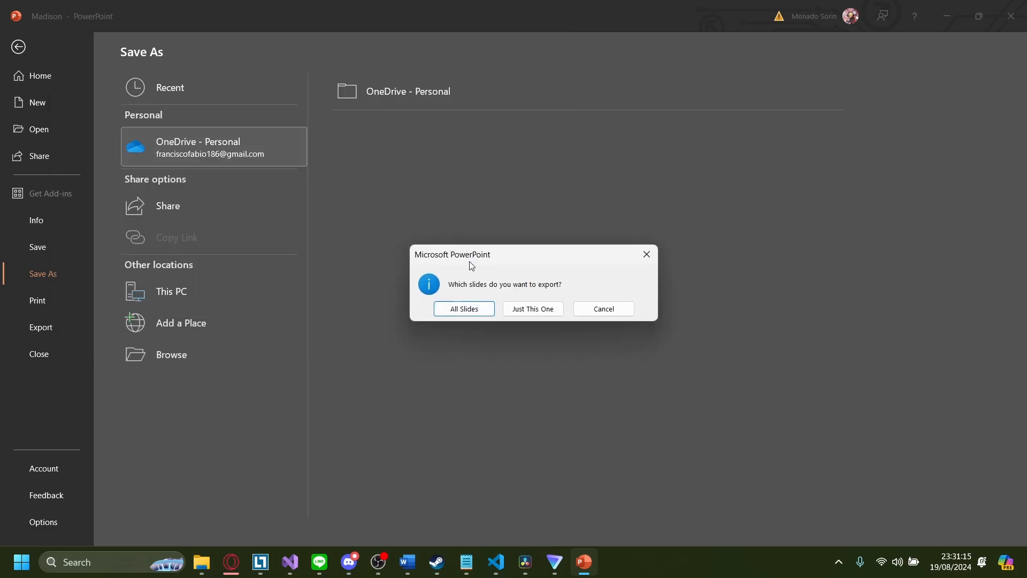
click(463, 309)
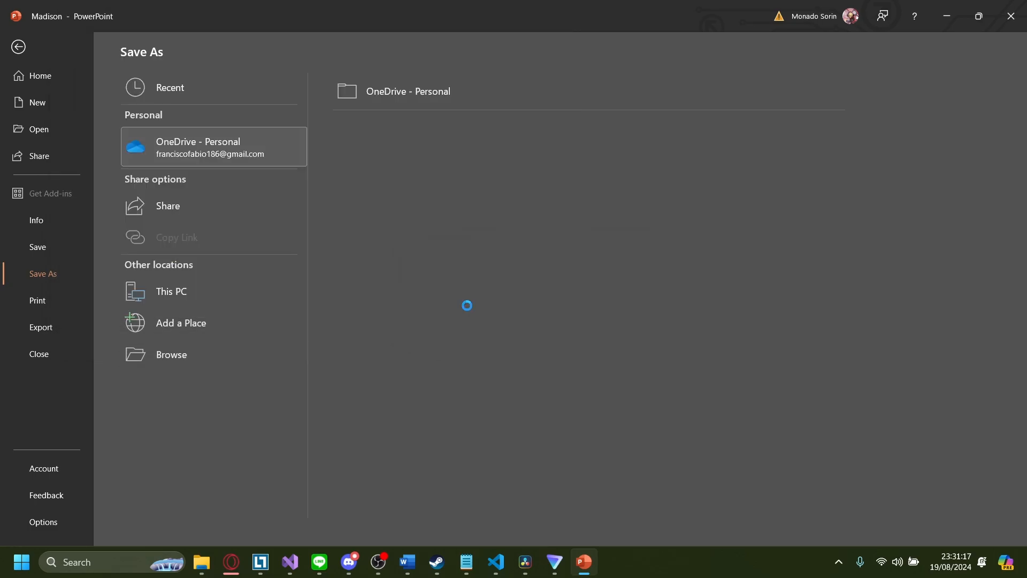
click(18, 46)
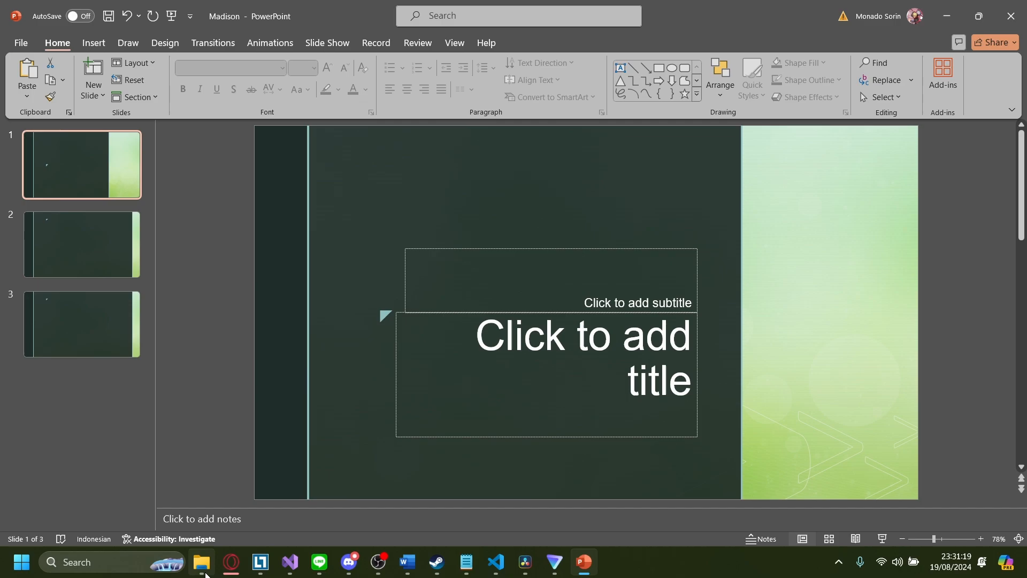
- Open the Madison folder and view Slide1.PNG to check the export
click(201, 567)
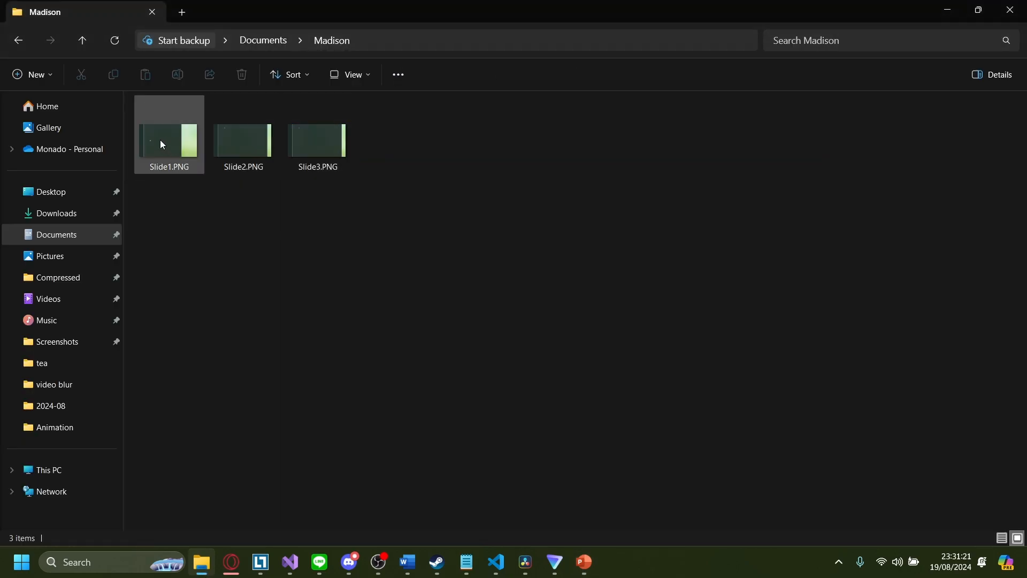
double_click(169, 140)
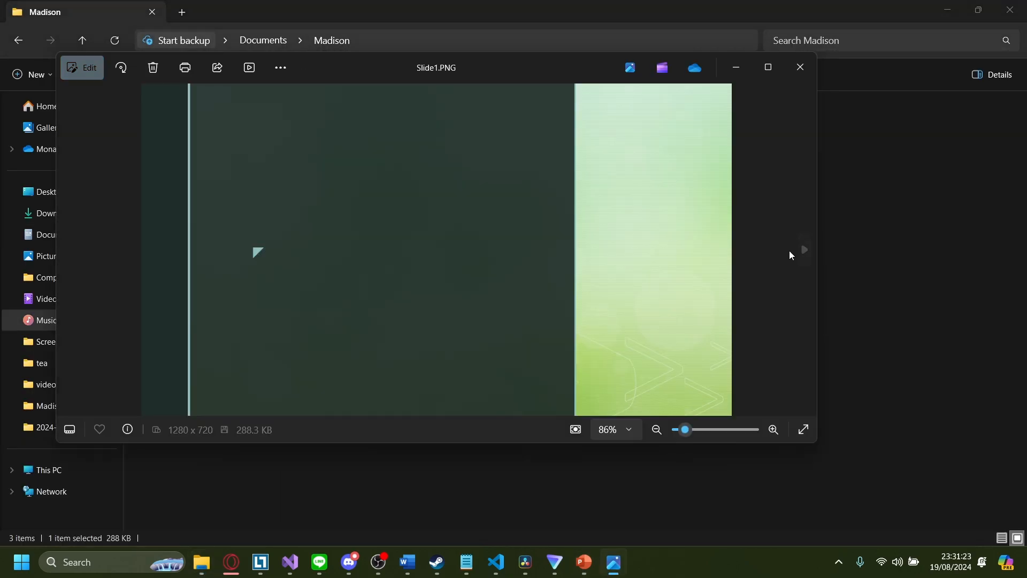
click(799, 68)
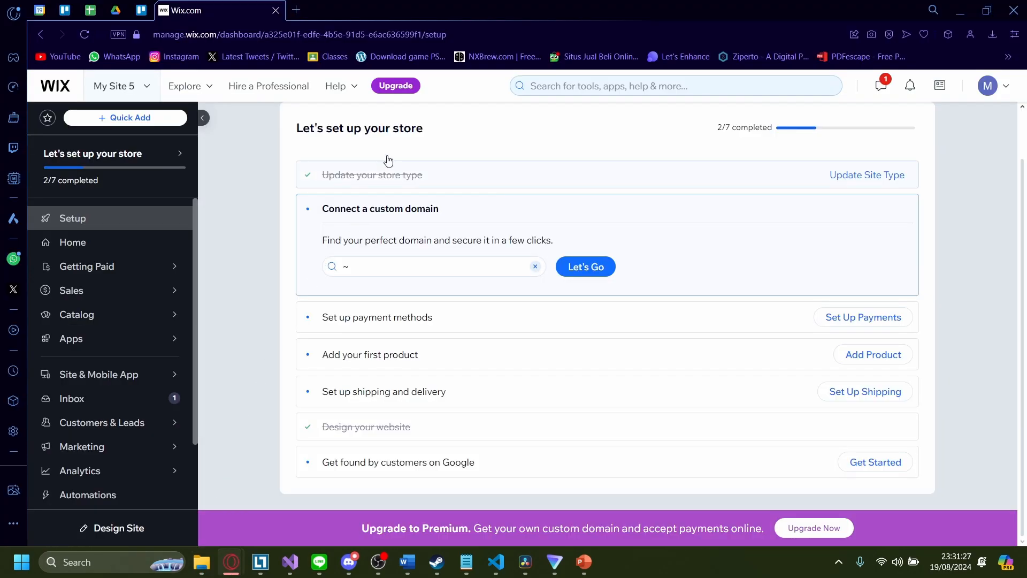
mouse_move(668, 382)
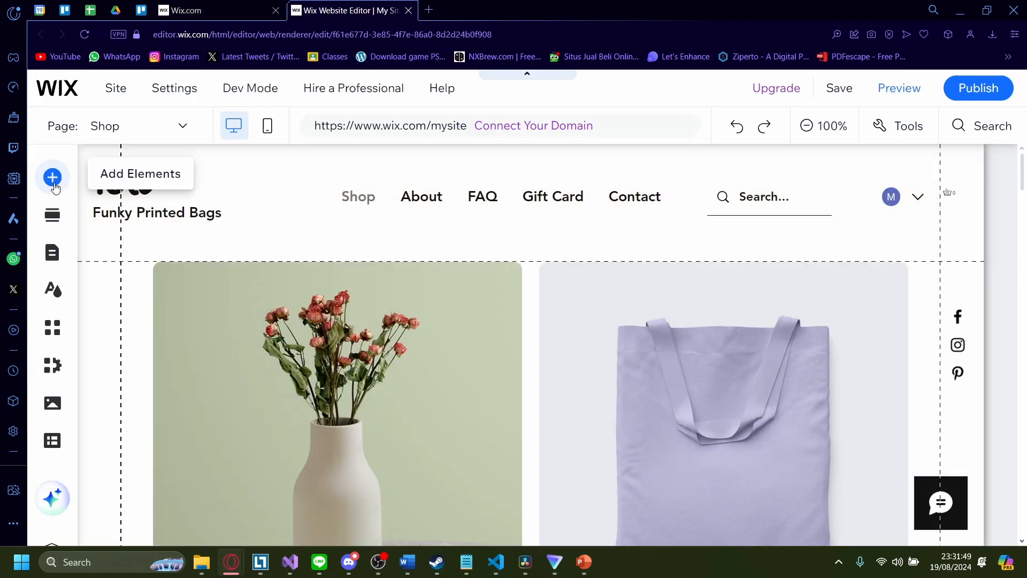
- Add the Slide Deck slider gallery to the Shop page's Products section
click(52, 178)
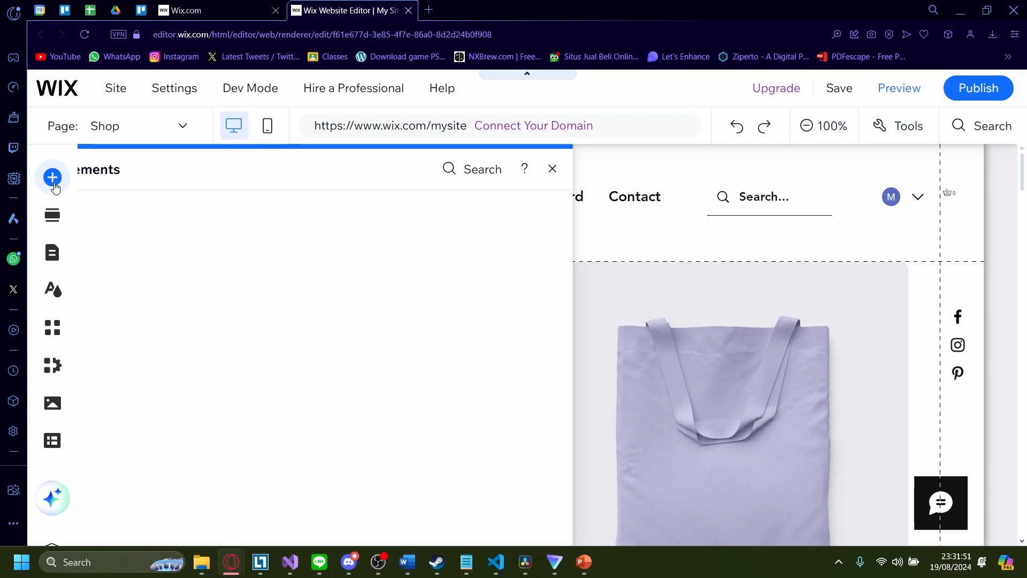
click(118, 336)
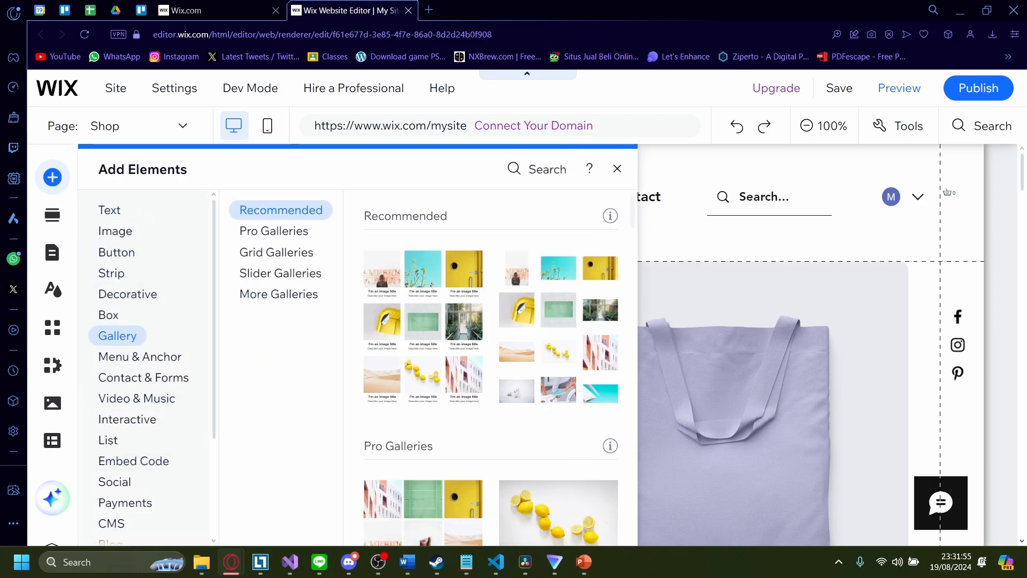
click(280, 273)
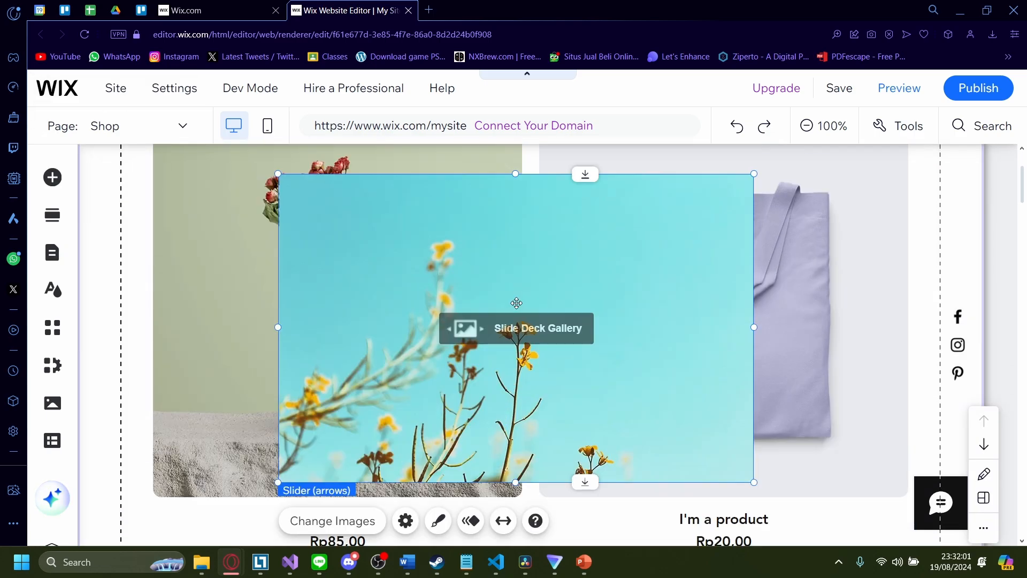
scroll(up, 3)
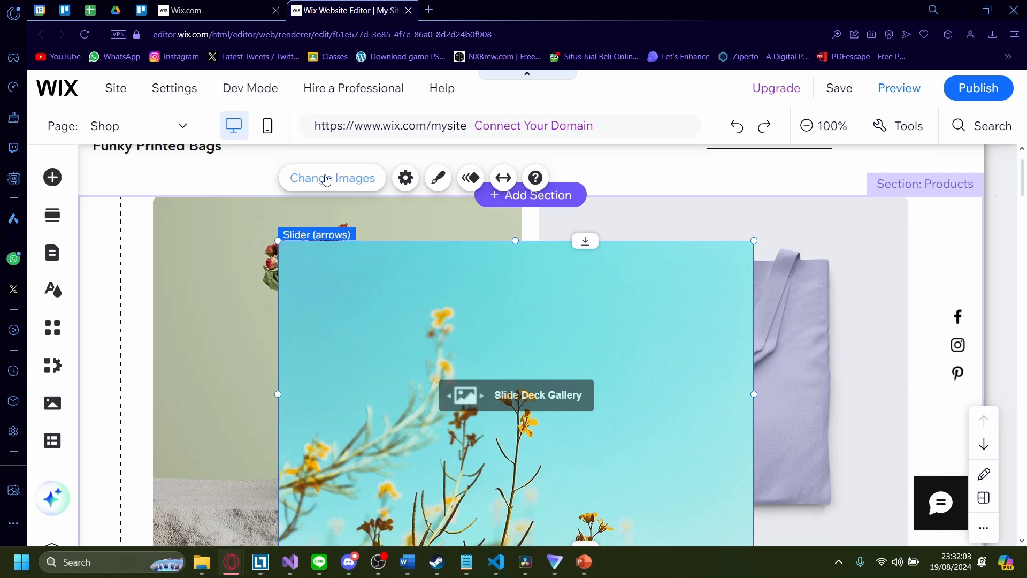
- Upload Slide1.PNG, Slide2.PNG and Slide3.PNG from the computer to the site's media
click(332, 178)
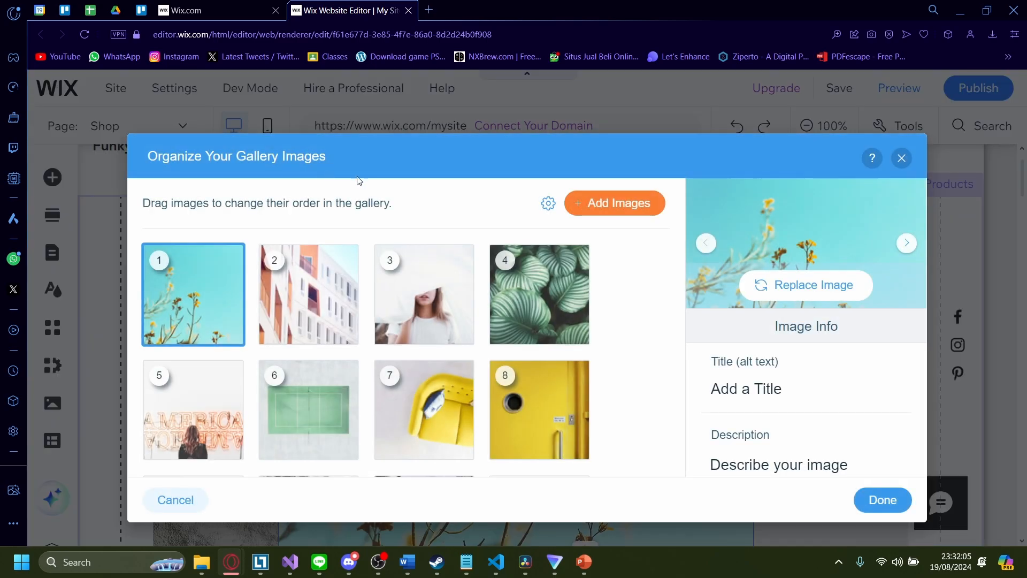
mouse_move(614, 203)
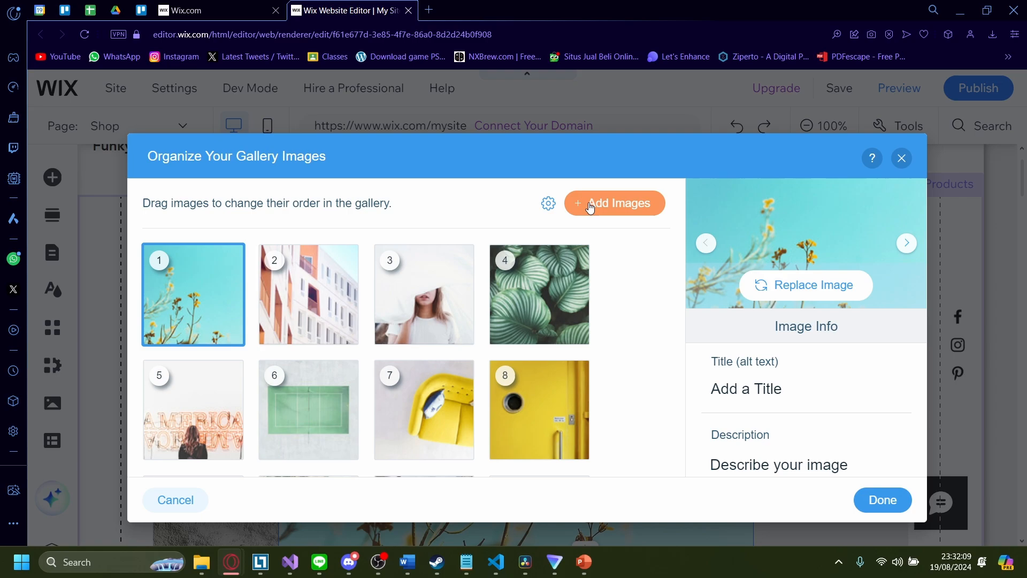
click(615, 203)
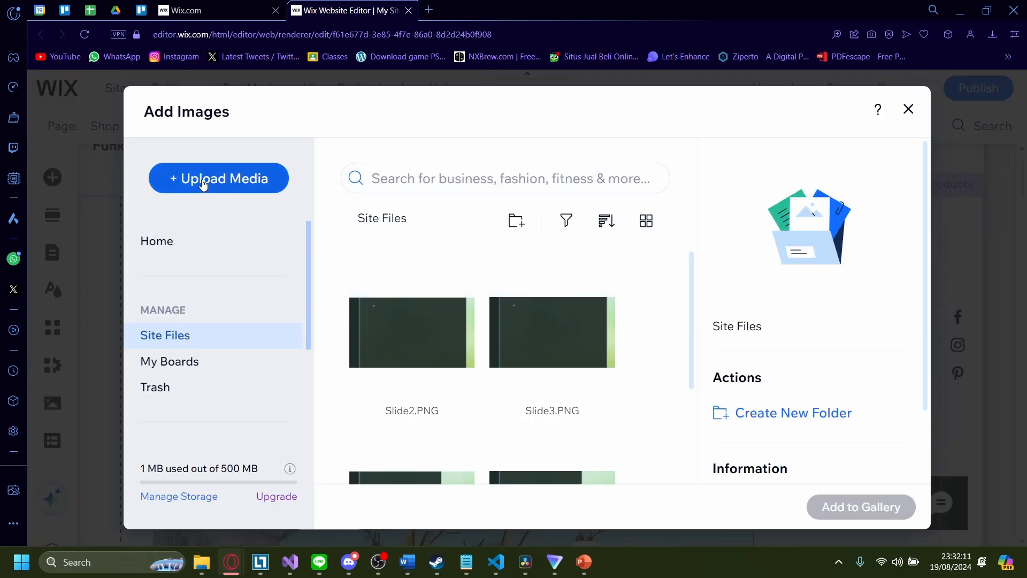
click(218, 178)
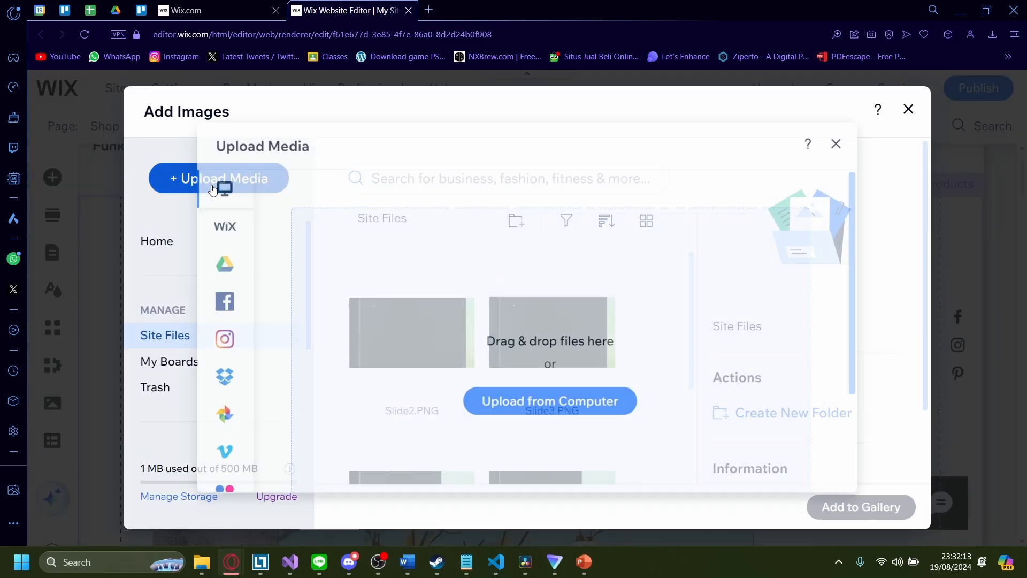
click(219, 178)
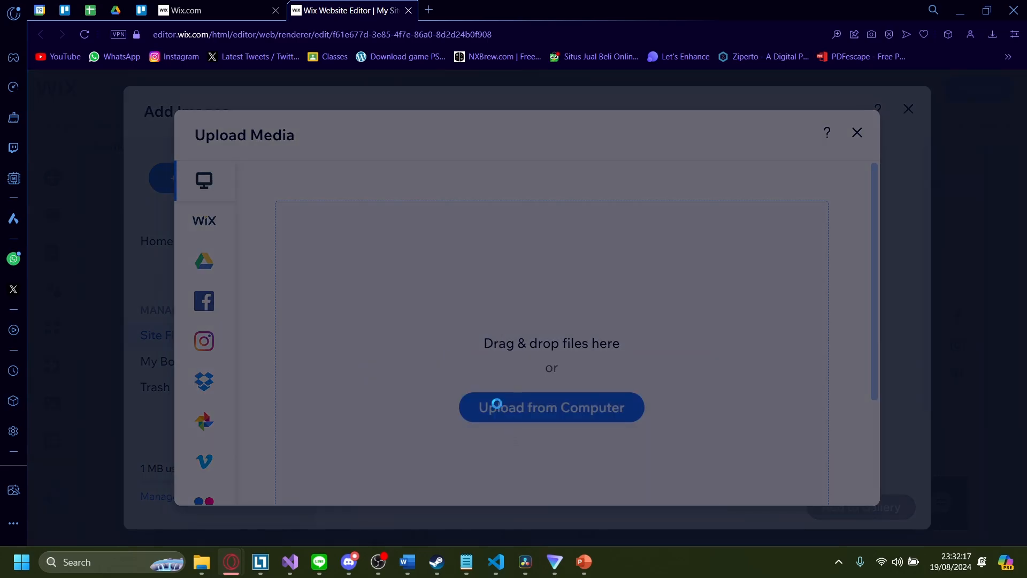
click(551, 407)
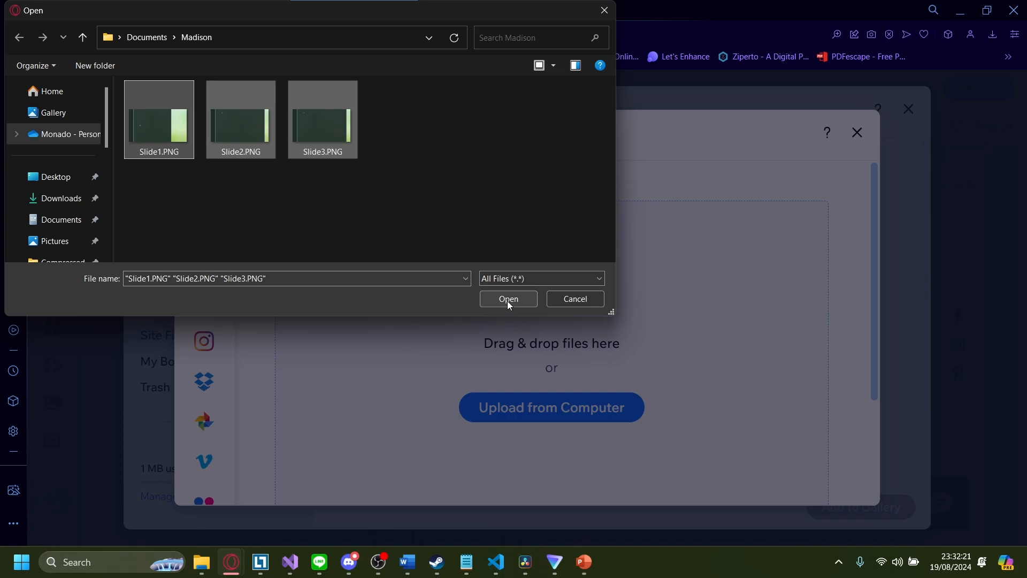
click(508, 299)
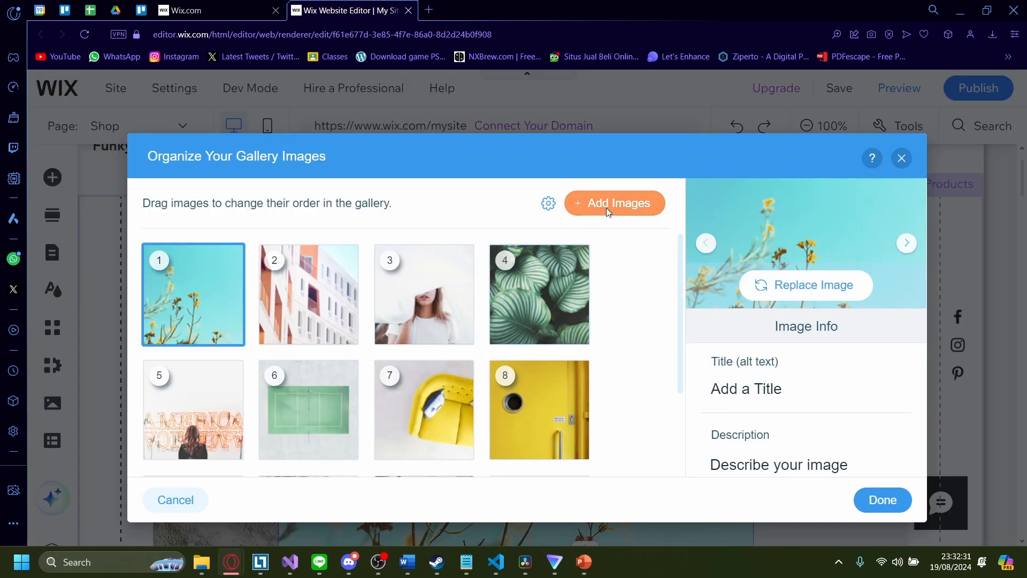
- Add the uploaded Slide PNG images from Site Files to the front of the gallery
click(613, 204)
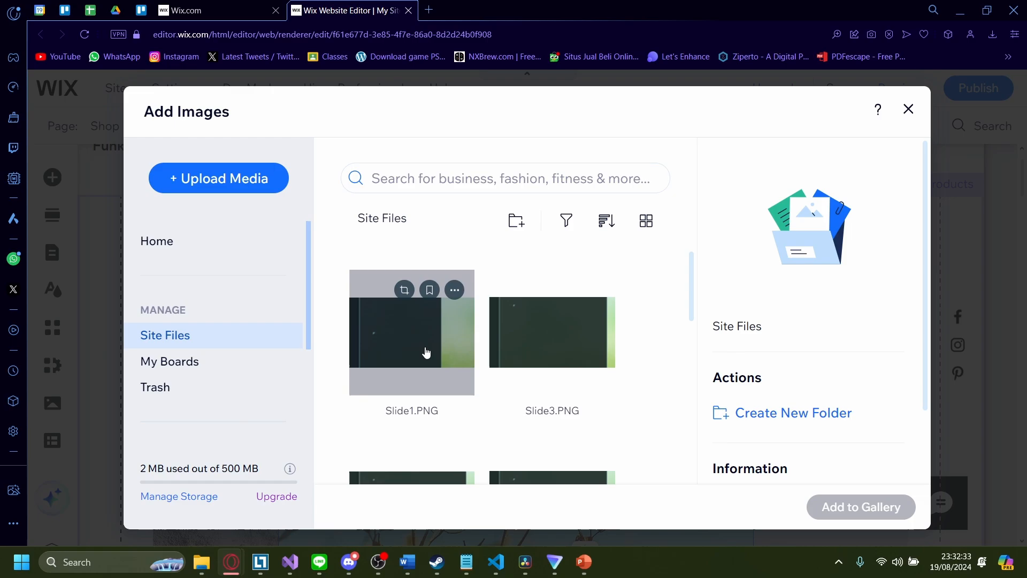
click(551, 331)
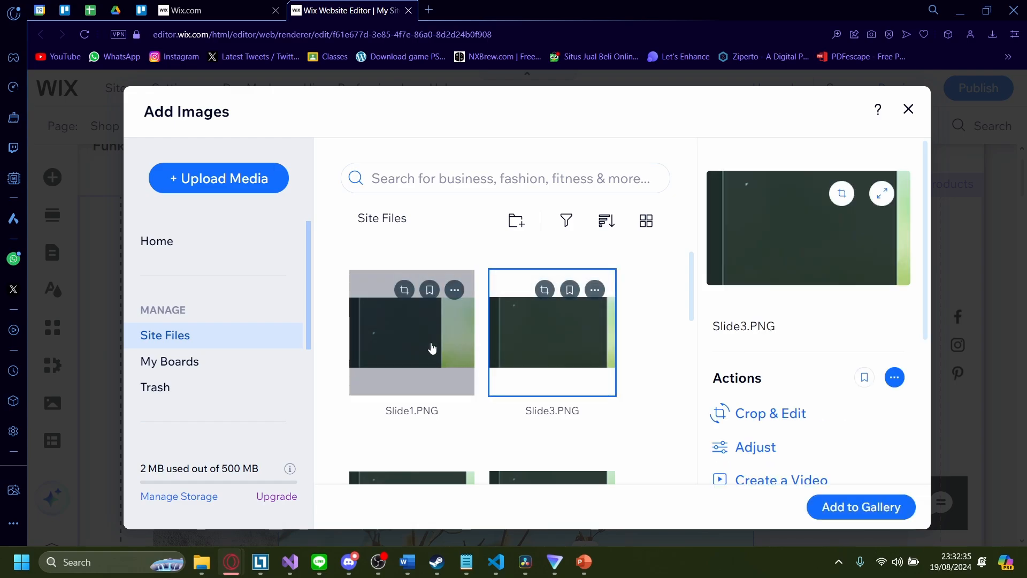
click(860, 507)
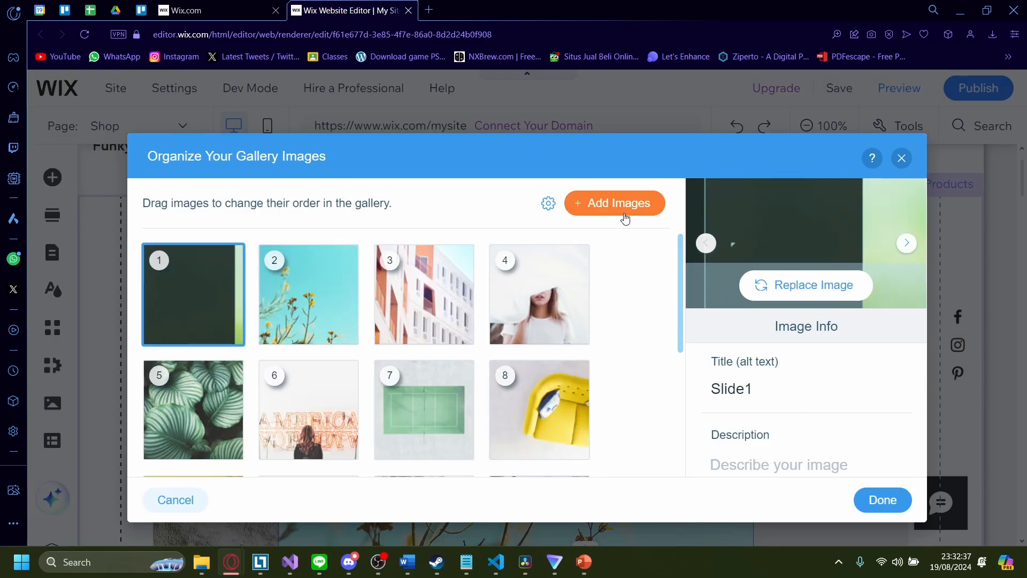
click(613, 203)
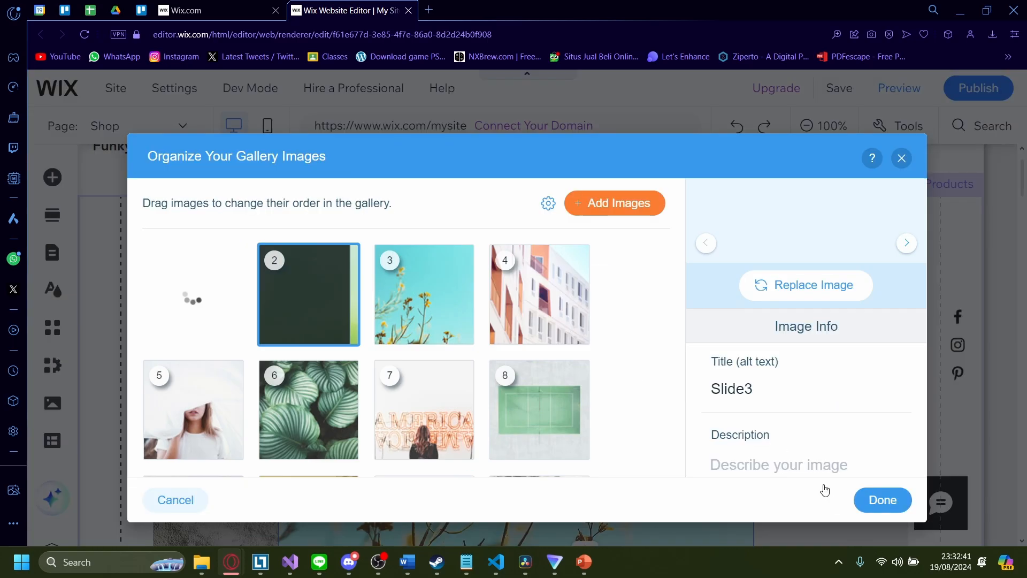
- Delete the stock photos, including the leaves and yellow chair, and close the organizer
click(614, 202)
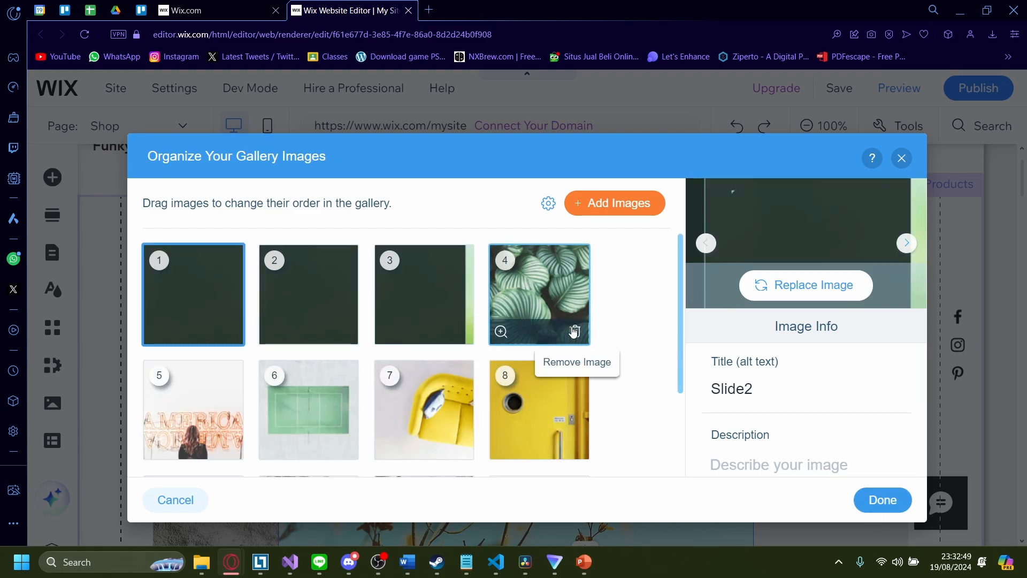
click(573, 332)
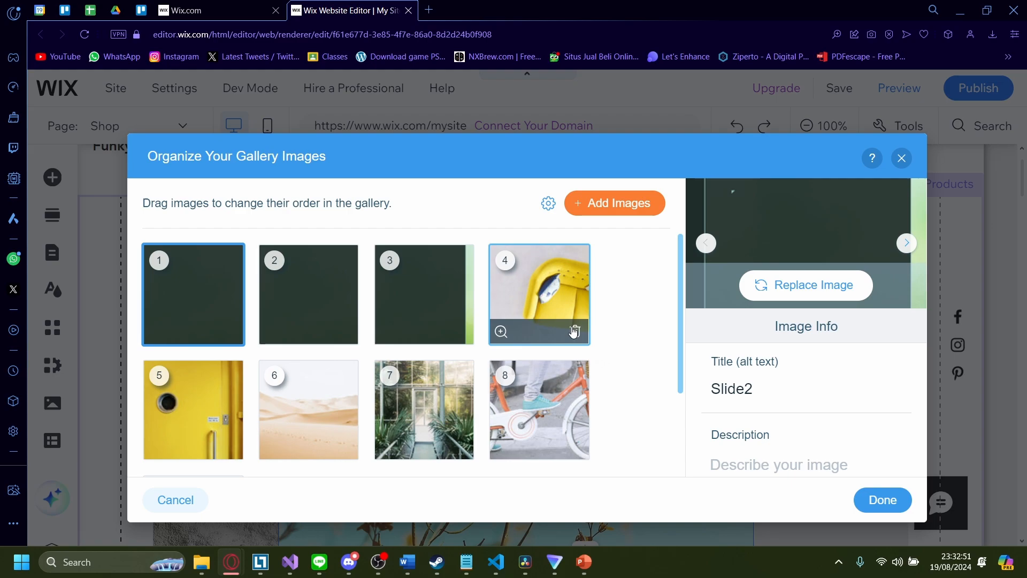
click(574, 331)
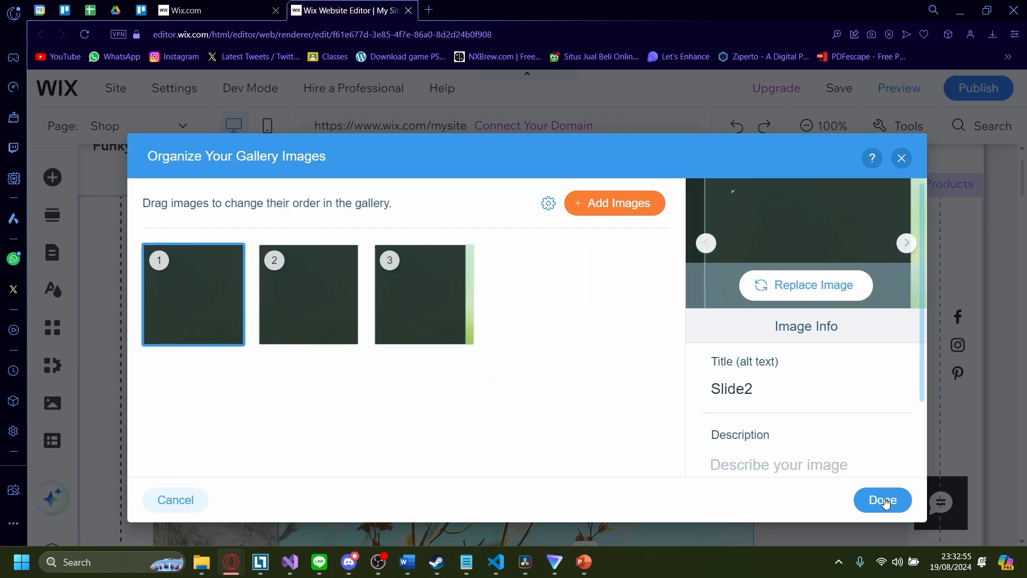
click(882, 499)
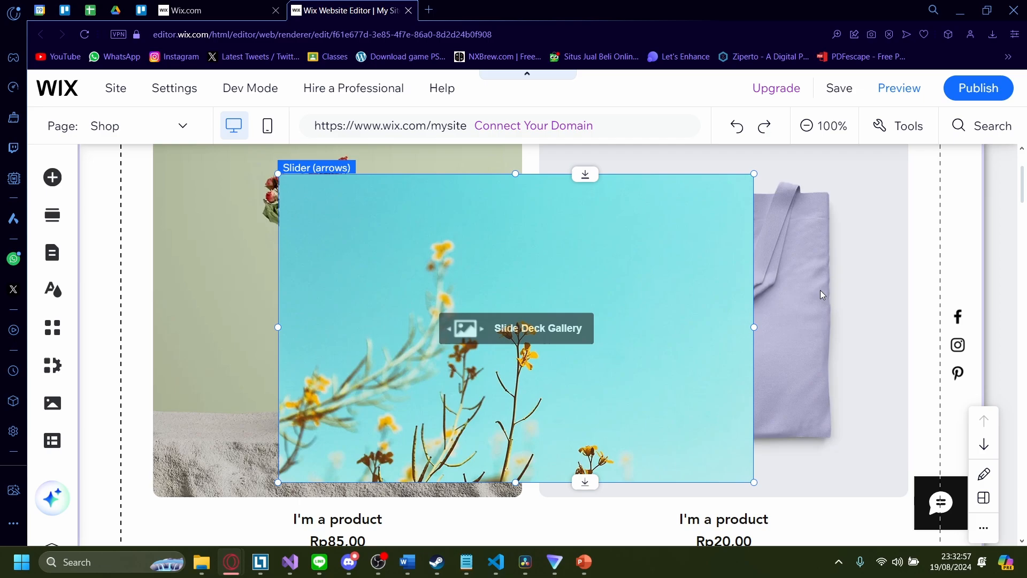
- Preview the Shop page and cycle the slider forward and back through the slides
click(514, 328)
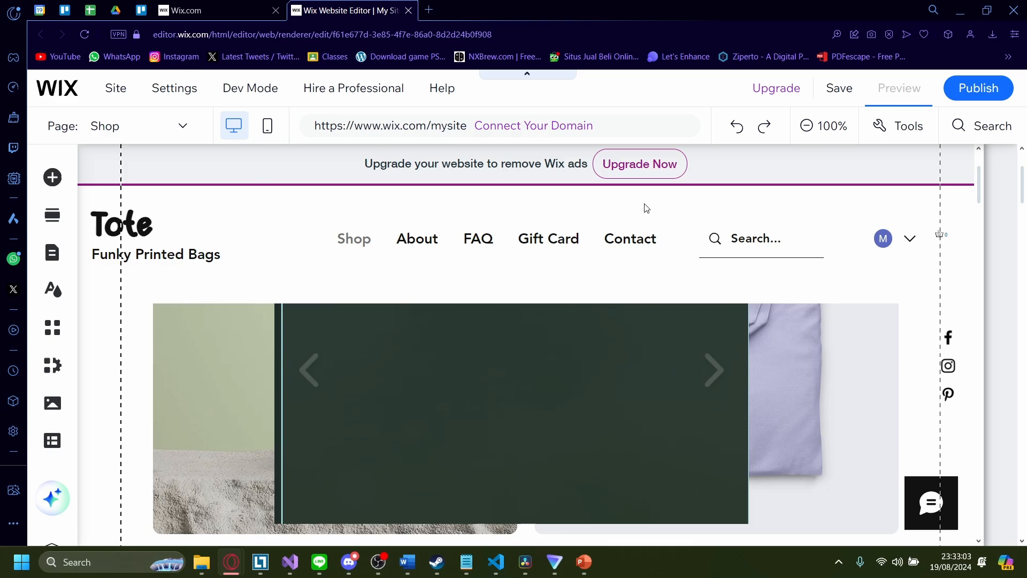
click(898, 87)
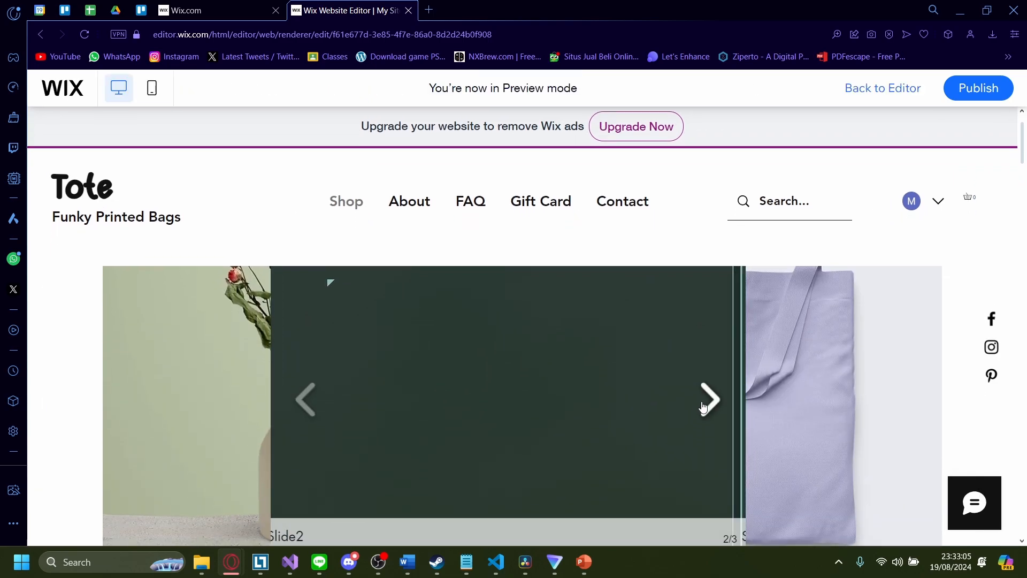
click(710, 400)
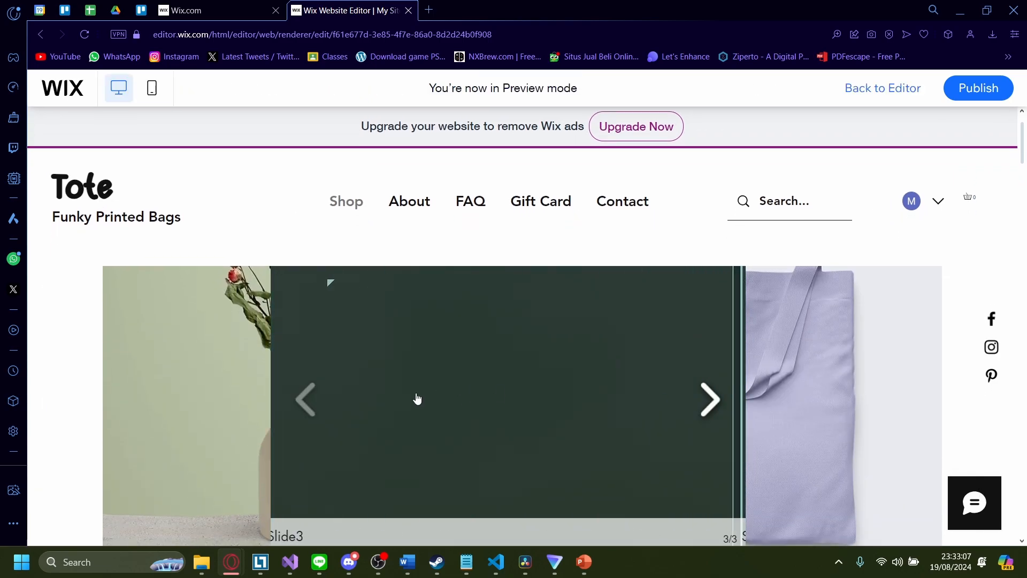
click(307, 400)
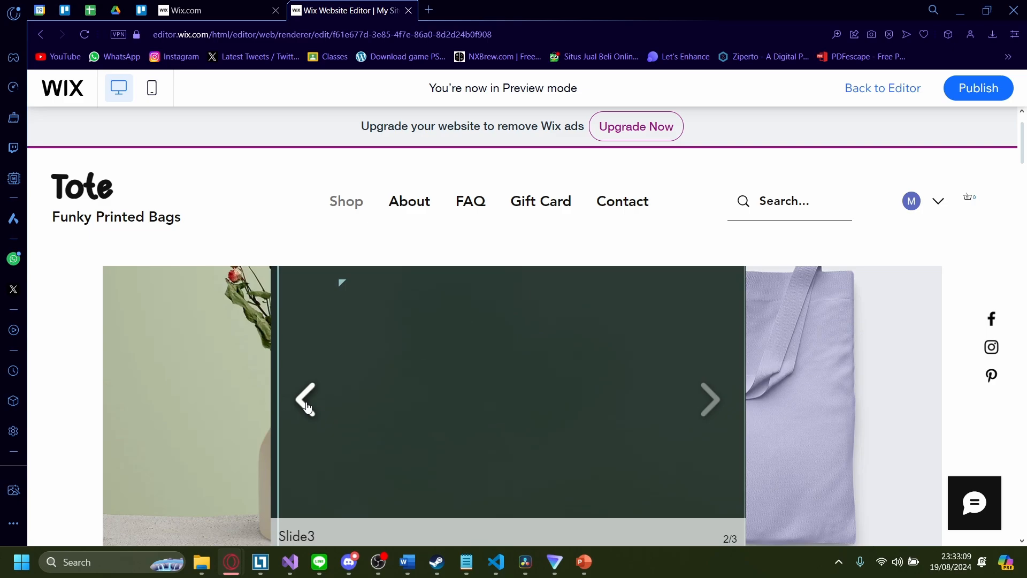
click(306, 400)
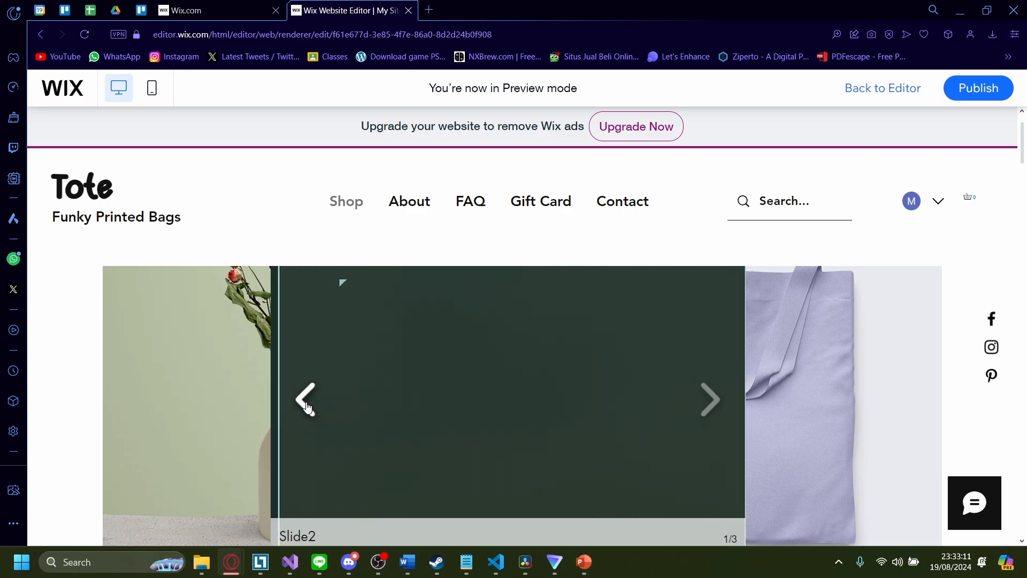